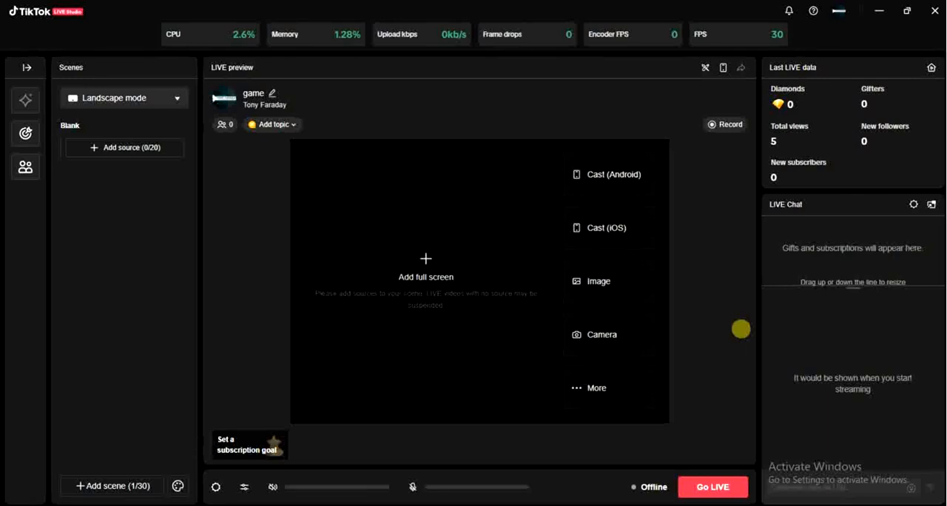
mouse_move(605, 102)
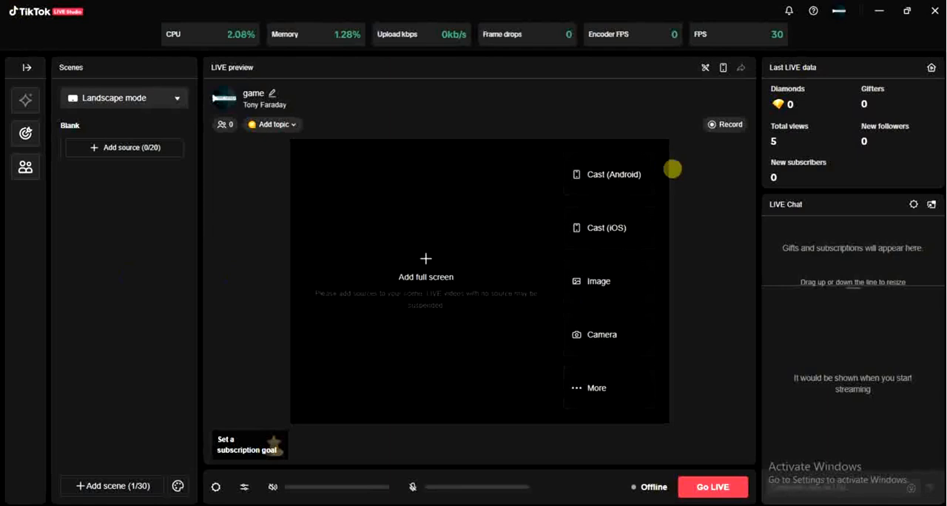
mouse_move(682, 176)
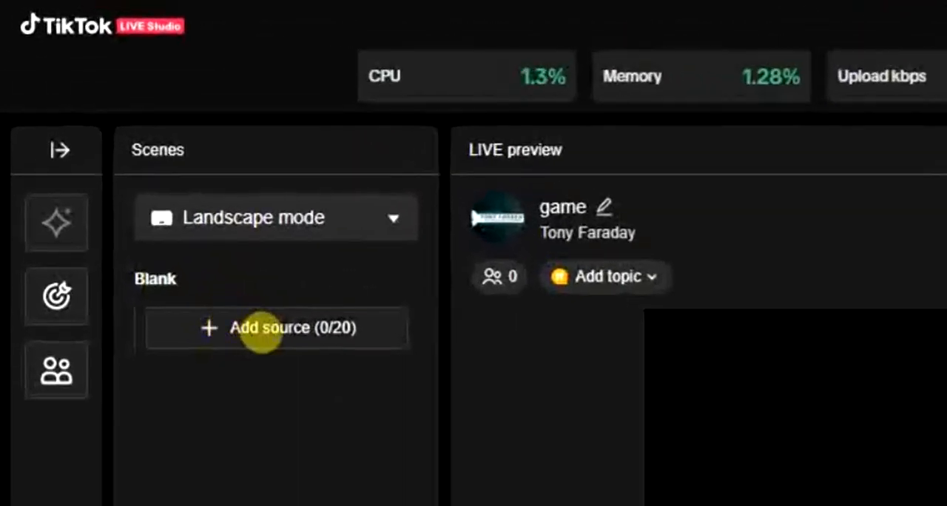
Step: Add an Image widget from LIVE widgets as the new source for the Blank scene
left_click(275, 328)
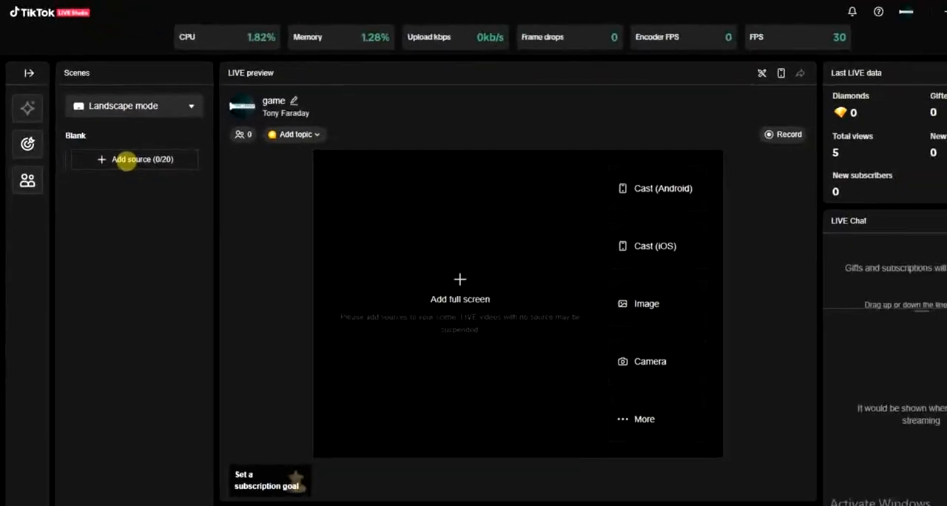
left_click(142, 160)
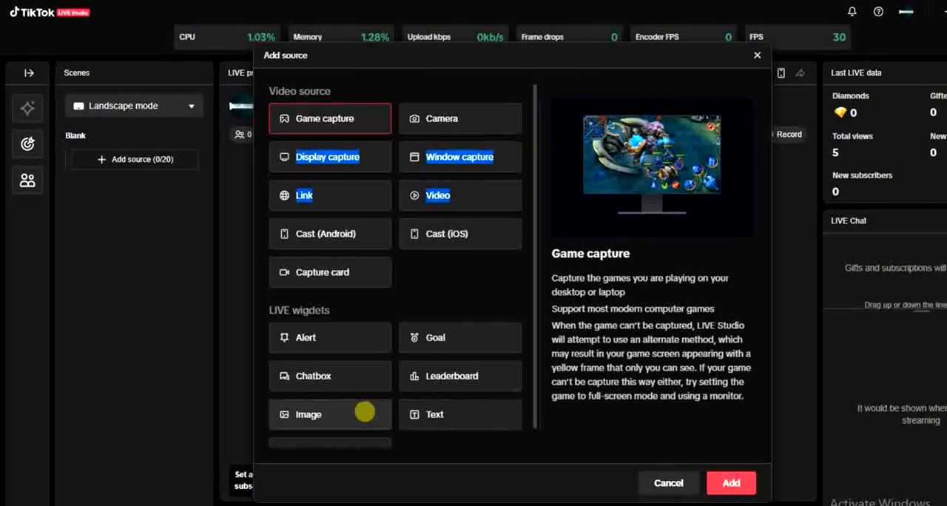
mouse_move(535, 296)
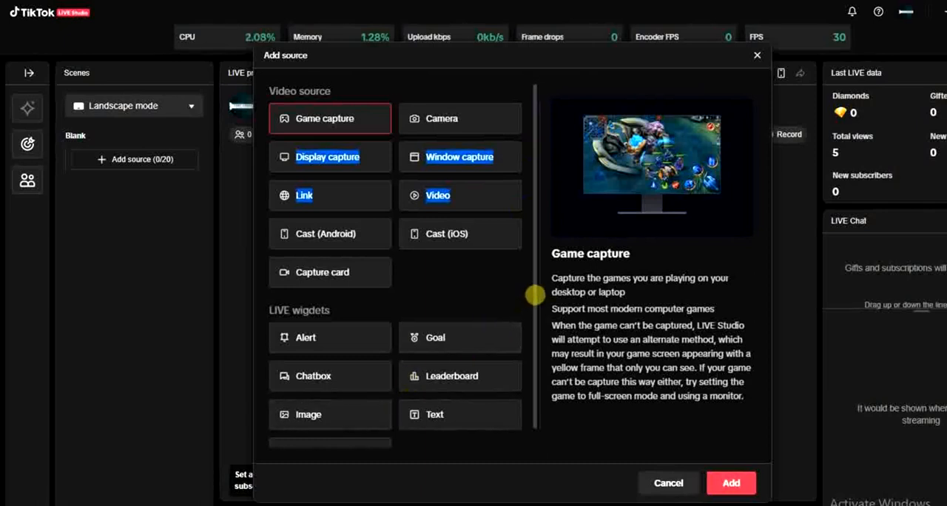
scroll("down", 3)
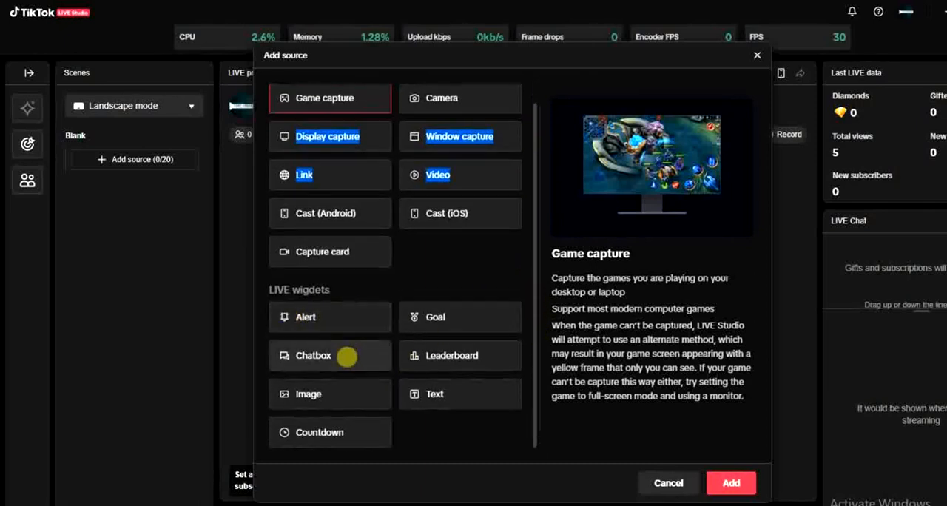
mouse_move(308, 393)
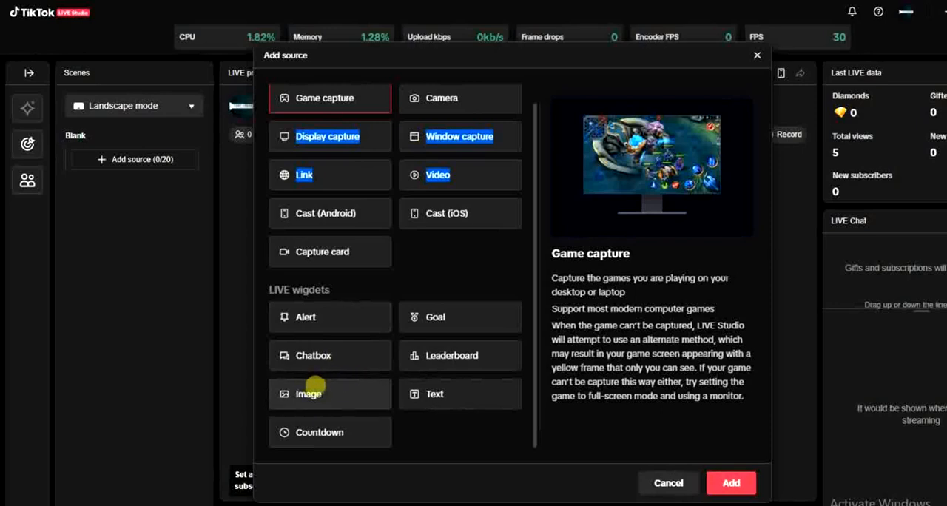
mouse_move(334, 388)
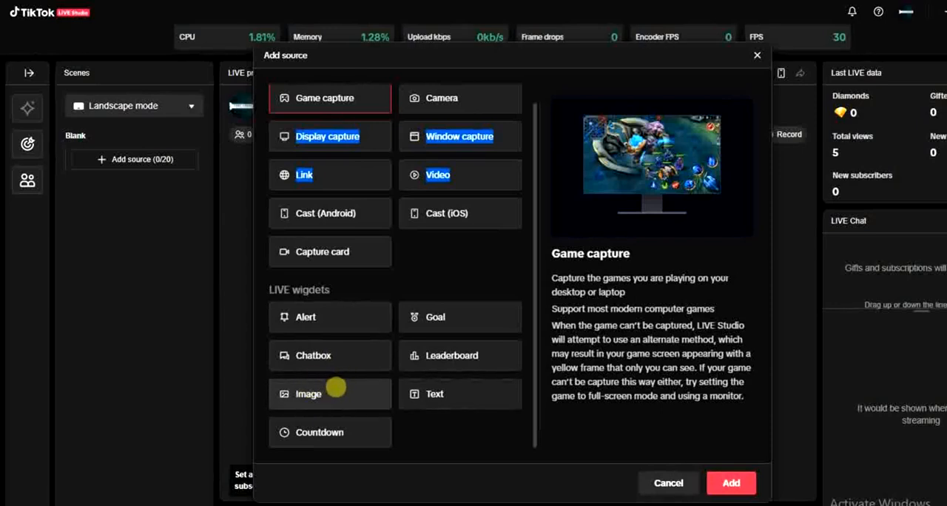
left_click(328, 393)
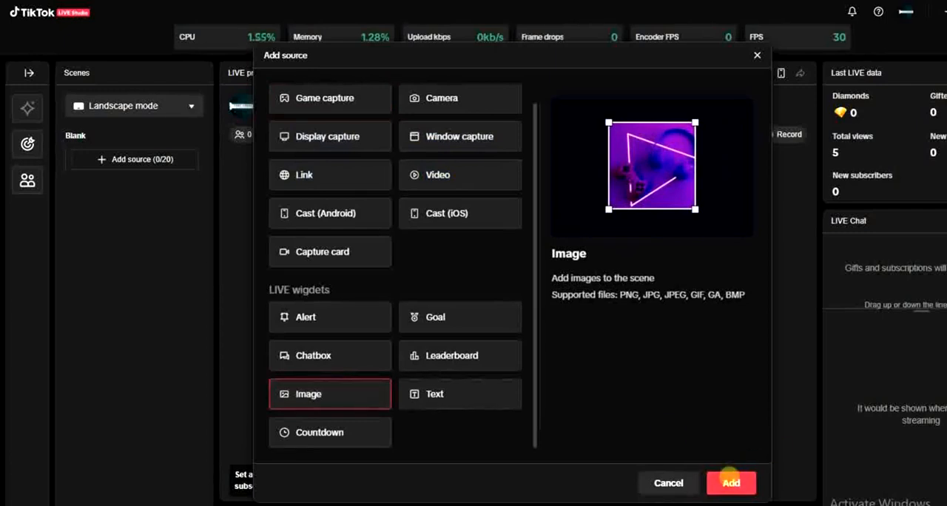
left_click(731, 482)
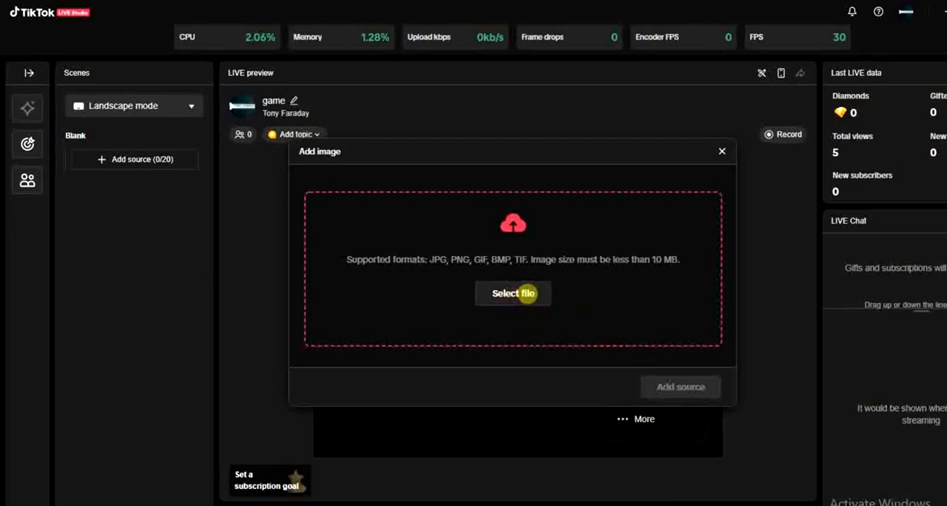
mouse_move(358, 265)
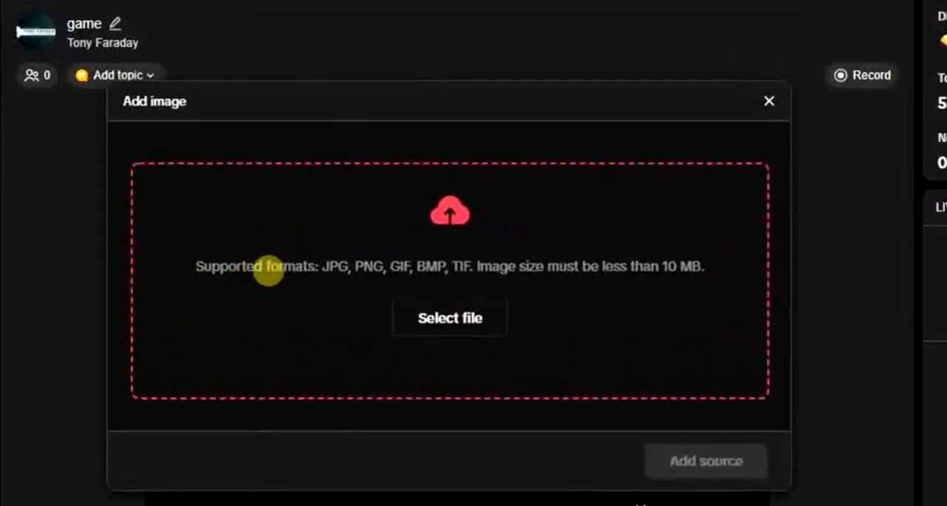
mouse_move(514, 268)
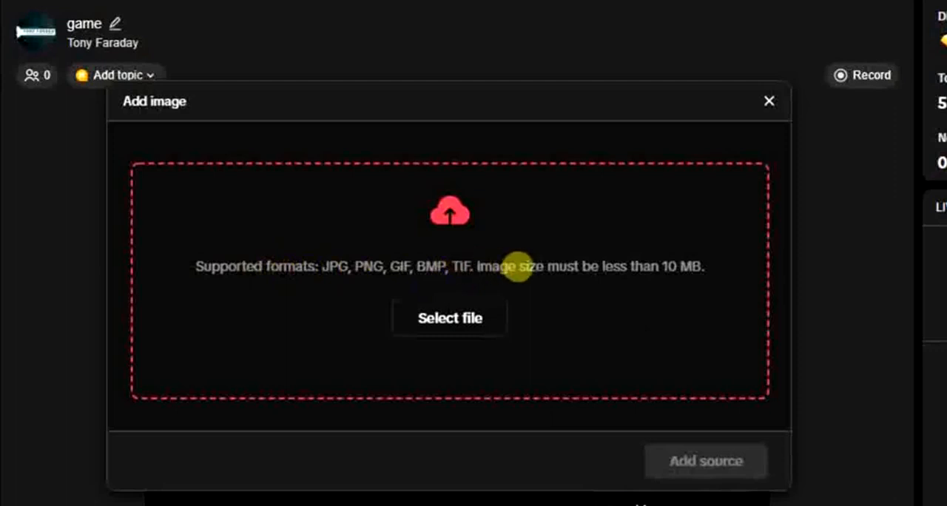
mouse_move(663, 260)
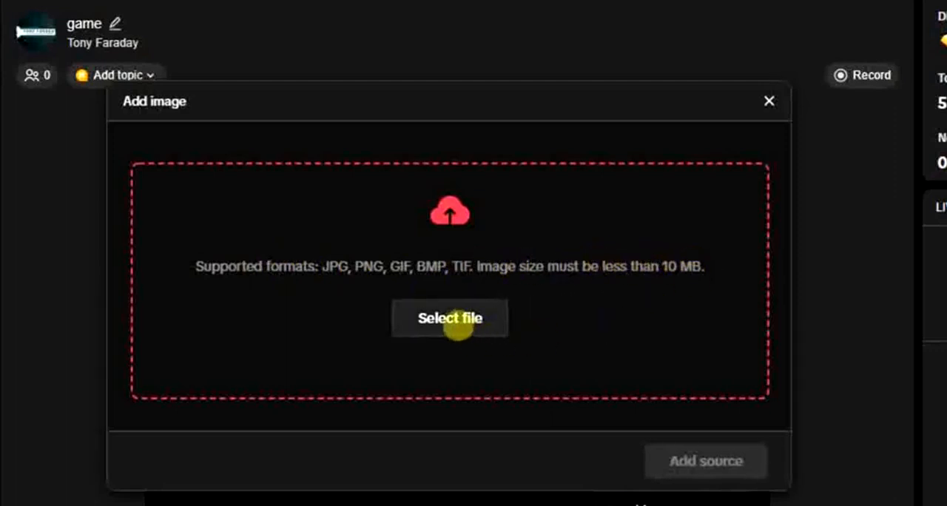
Step: Browse the computer for an image file from the Add image dialog
left_click(450, 319)
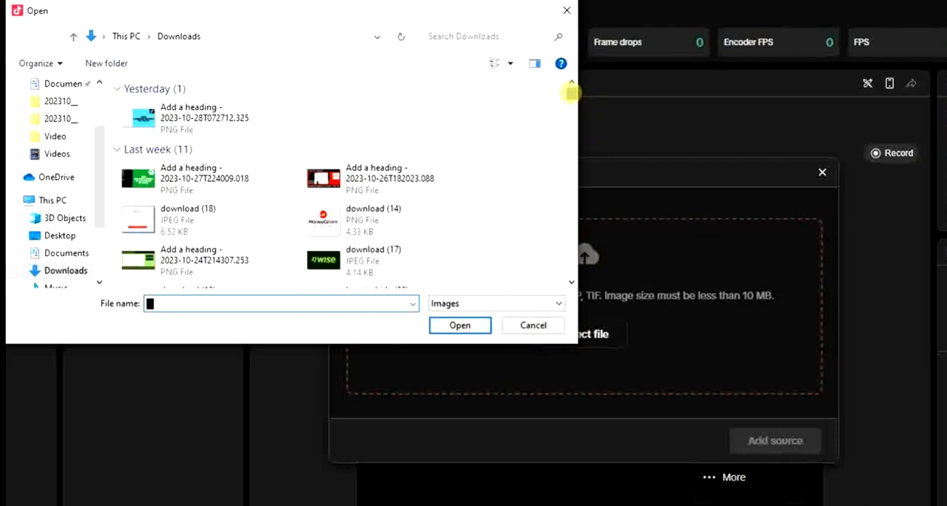
Step: Select the black-and-white poster image from Downloads for upload
scroll("down", 3)
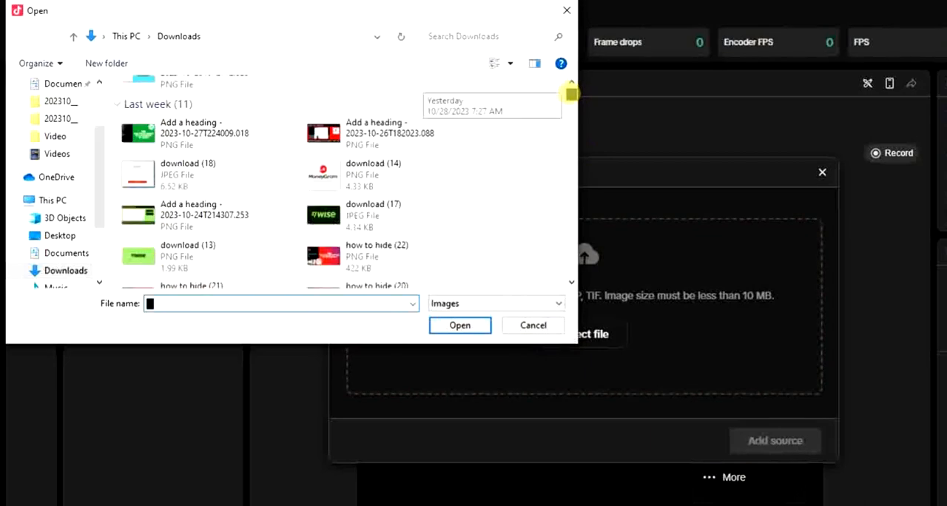
scroll("down", 3)
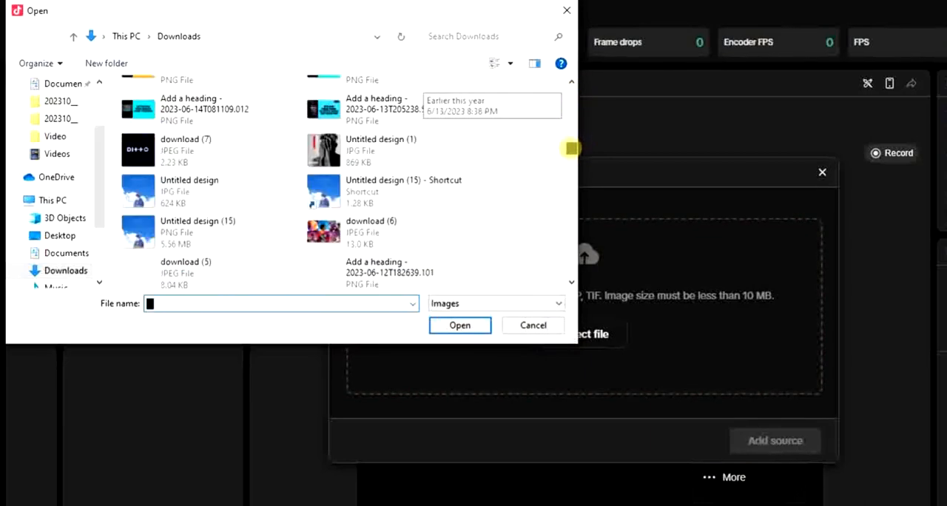
scroll("up", 3)
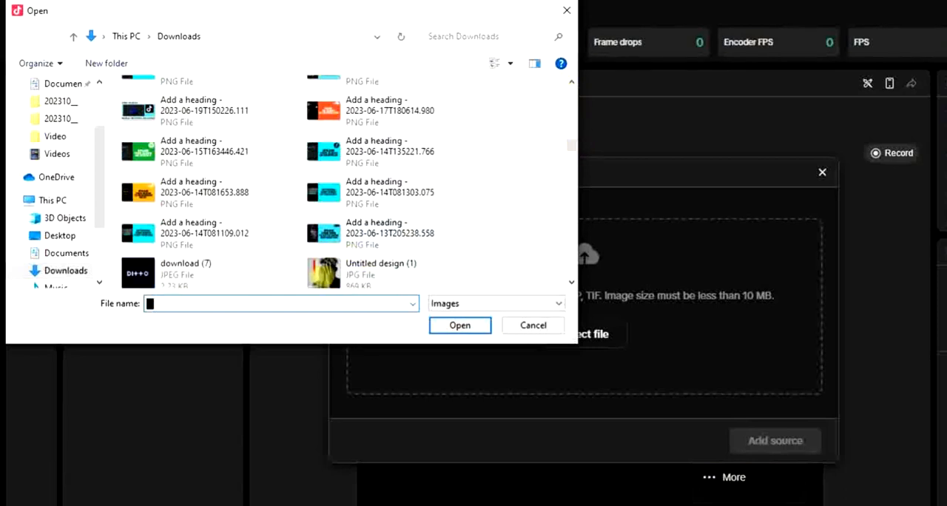
left_click(532, 326)
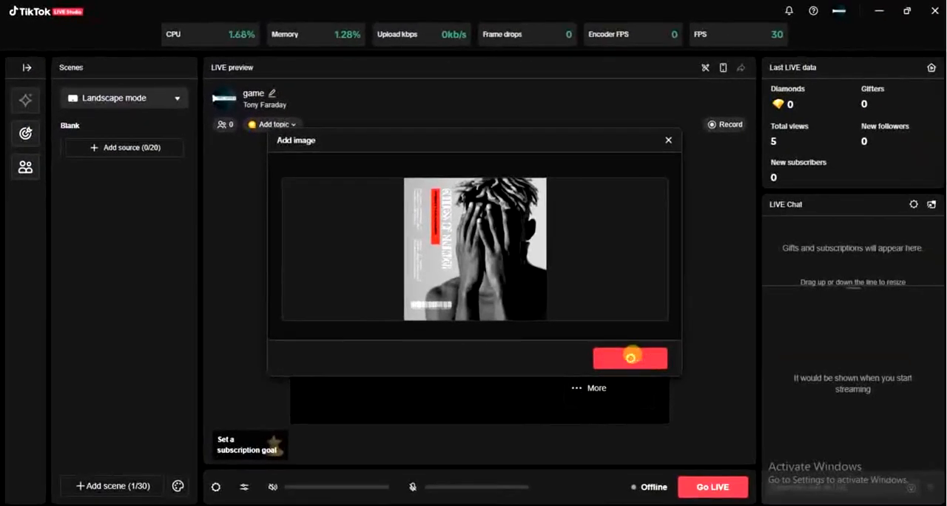
Step: Add the poster as the scene's image source and stretch it to fill the preview
left_click(630, 358)
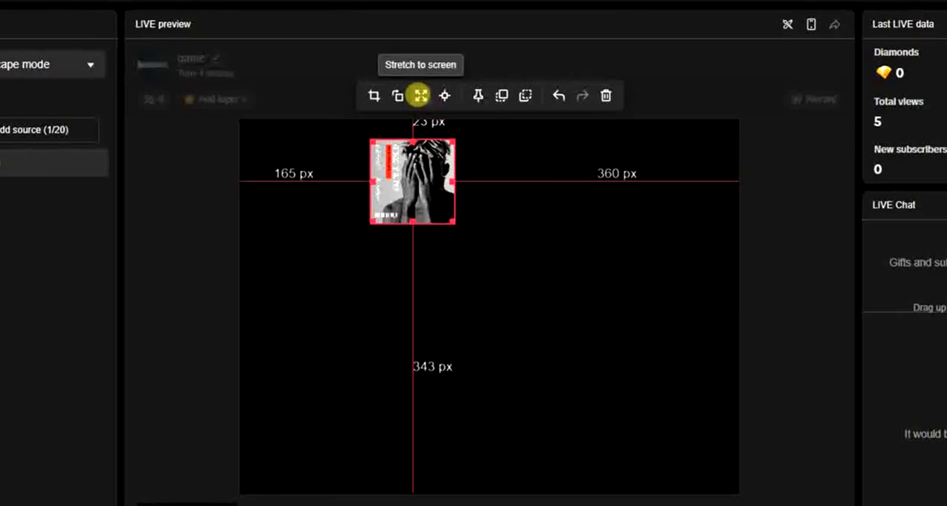
left_click(420, 94)
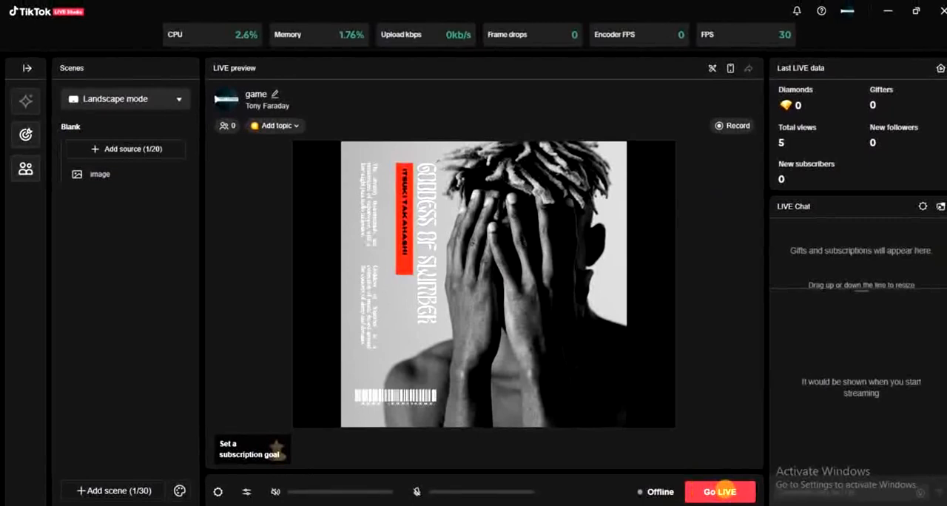
mouse_move(709, 325)
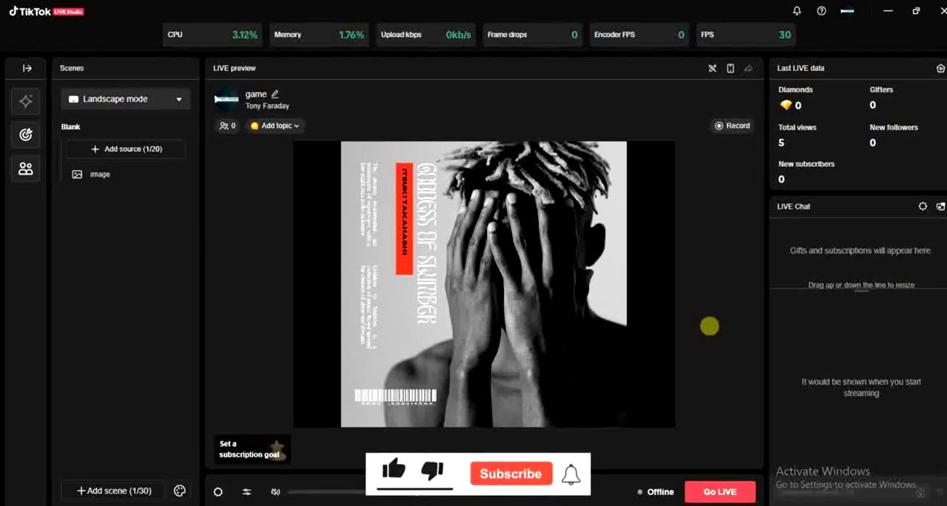
left_click(394, 471)
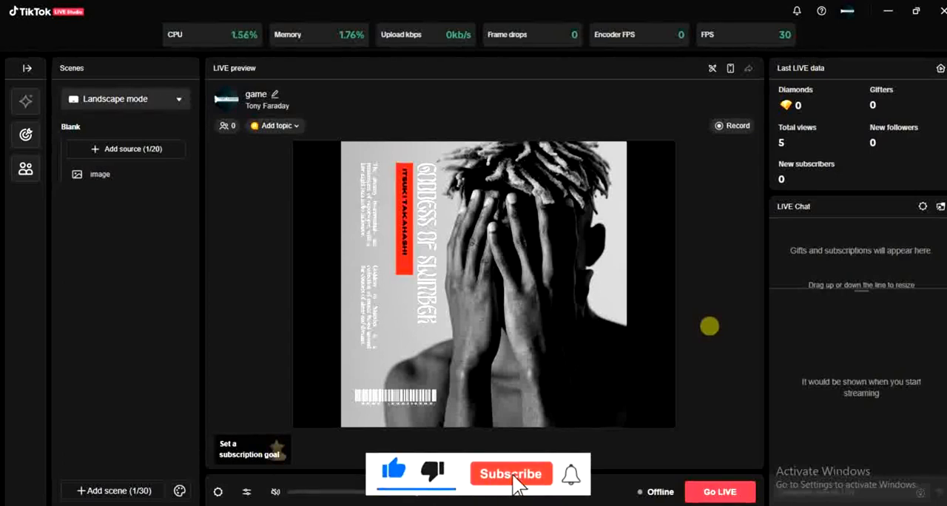